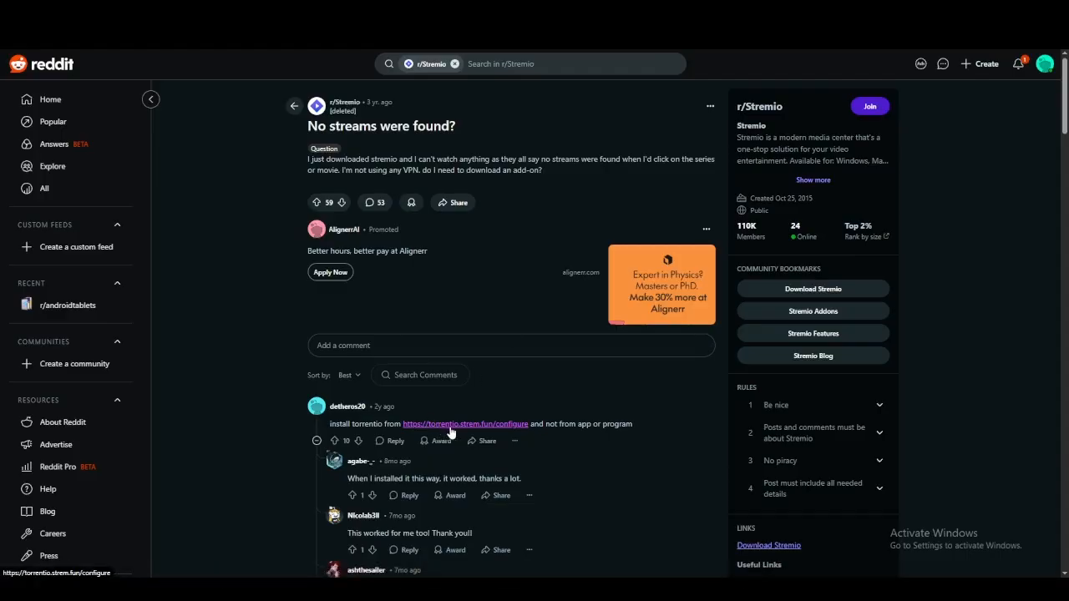
{"action": "mouse_move", "coordinate": [471, 431]}
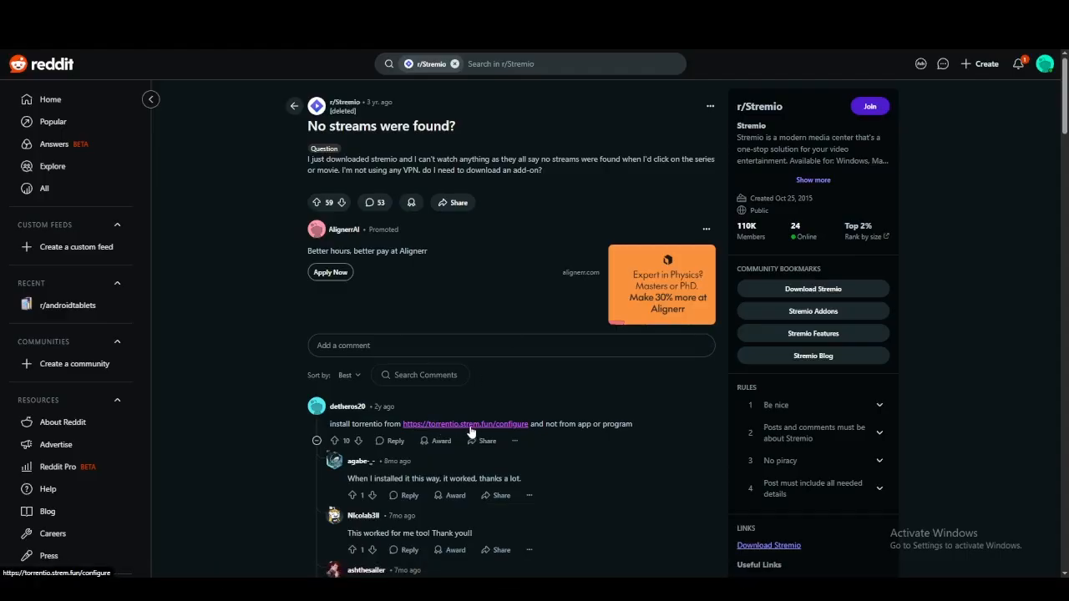
{"action": "mouse_move", "coordinate": [506, 398]}
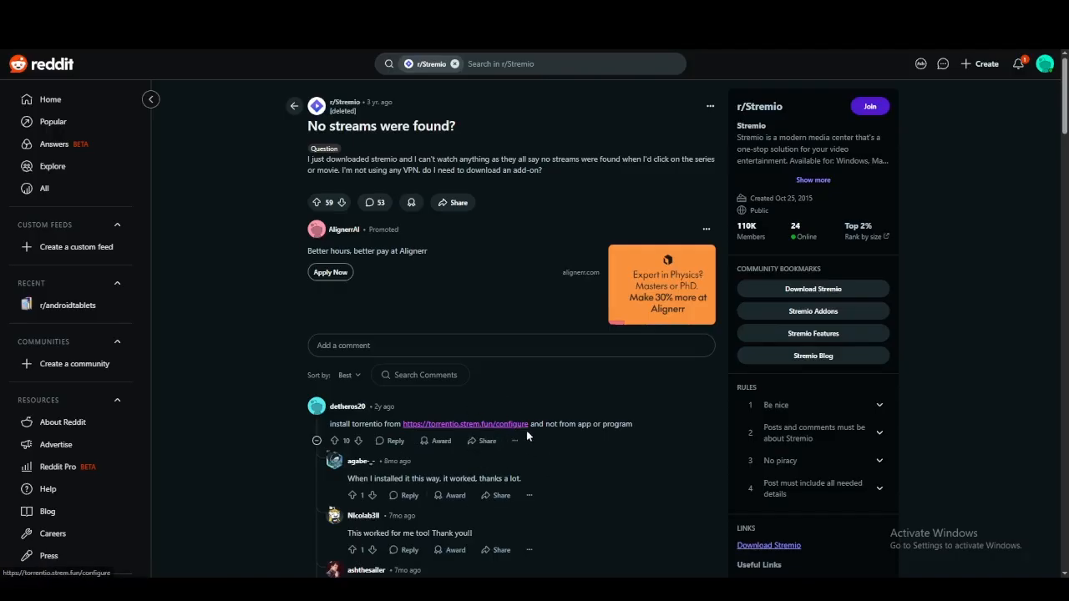
{"action": "mouse_move", "coordinate": [444, 464]}
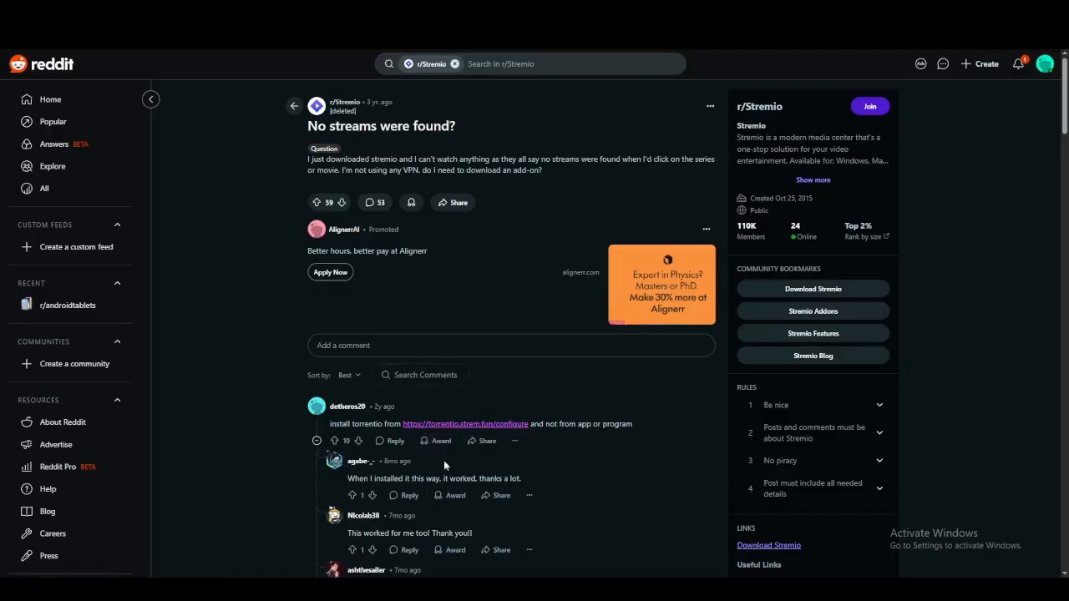
{"action": "mouse_move", "coordinate": [421, 431]}
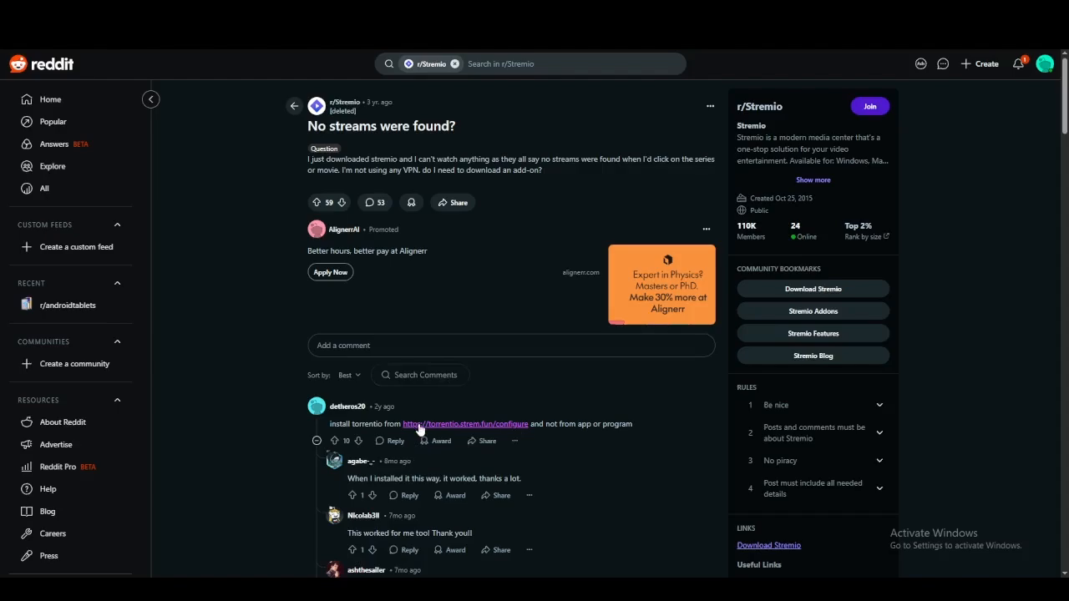
Follow the torrentio.strem.fun/configure link from the thread's top comment.
{"action": "scroll", "scroll_direction": "down", "scroll_amount": 3}
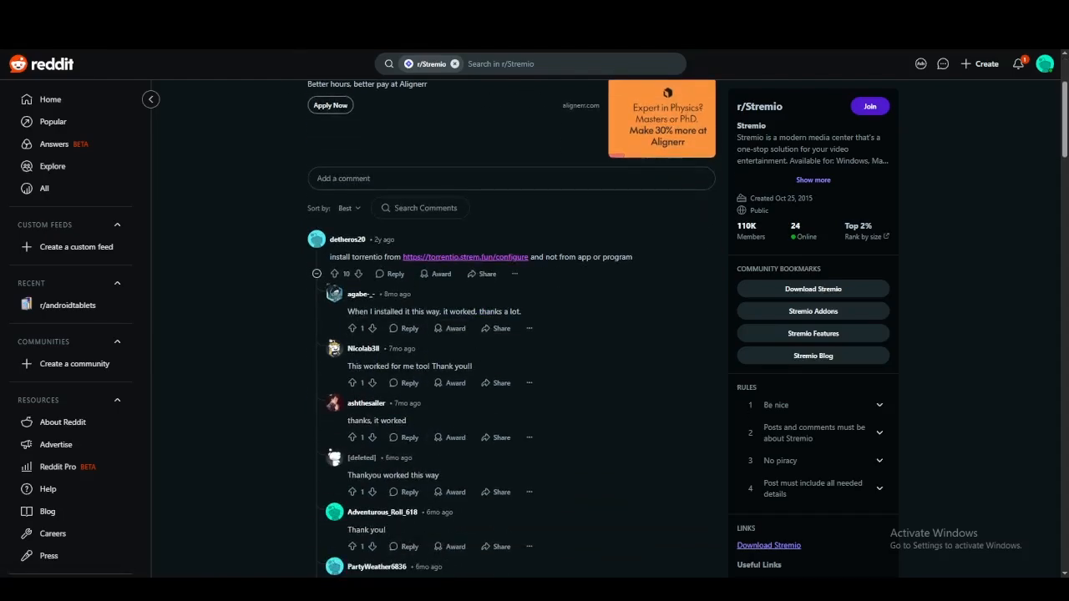
{"action": "left_click", "coordinate": [488, 257]}
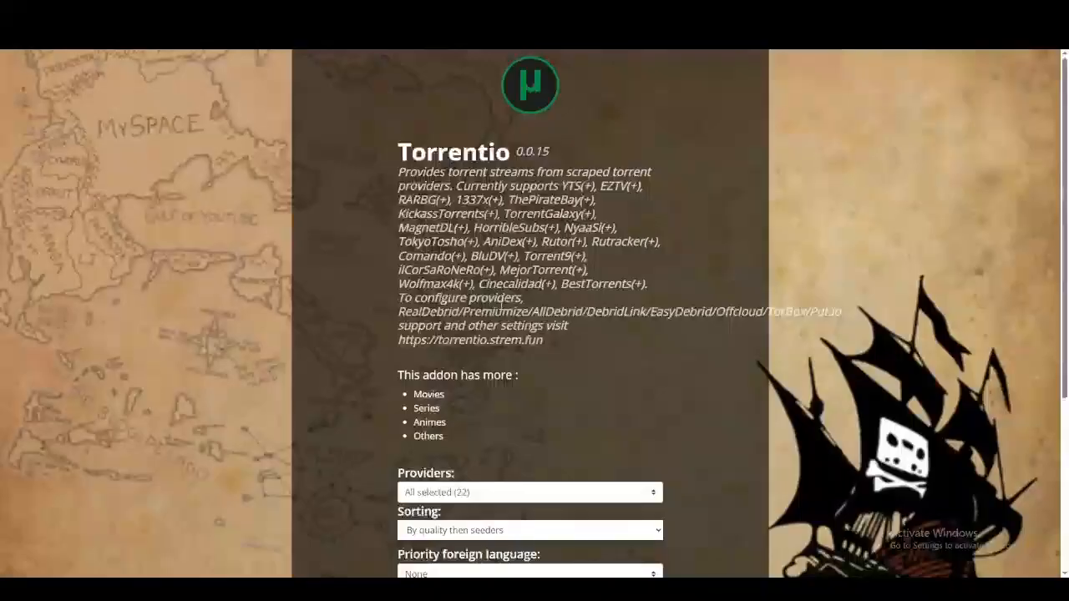
Scroll past Providers, Sorting and Debrid provider down to the Install button.
{"action": "scroll", "scroll_direction": "down", "scroll_amount": 3}
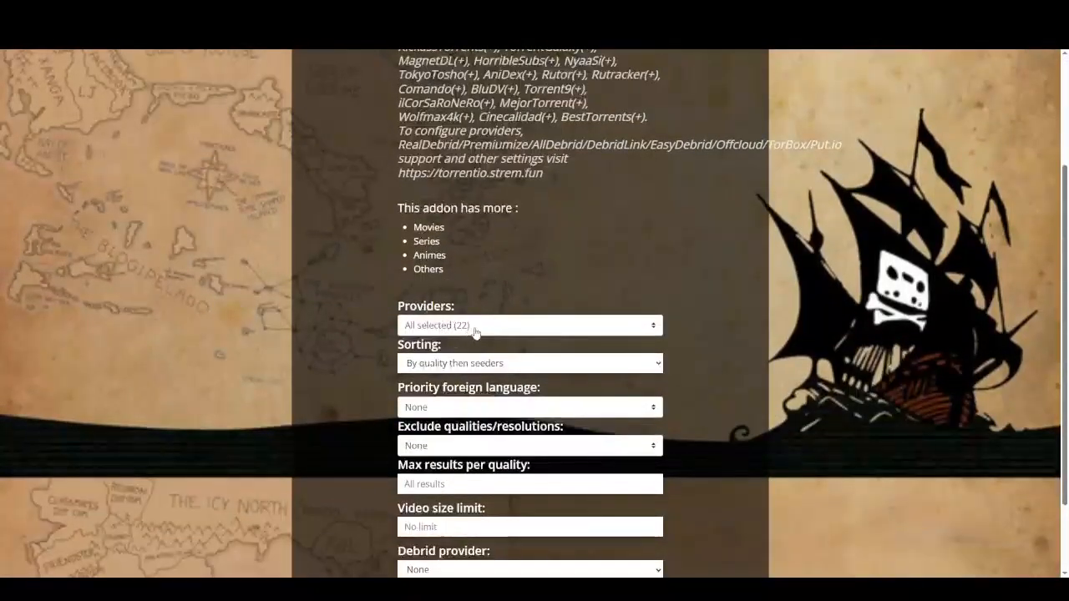
{"action": "scroll", "scroll_direction": "down", "scroll_amount": 3}
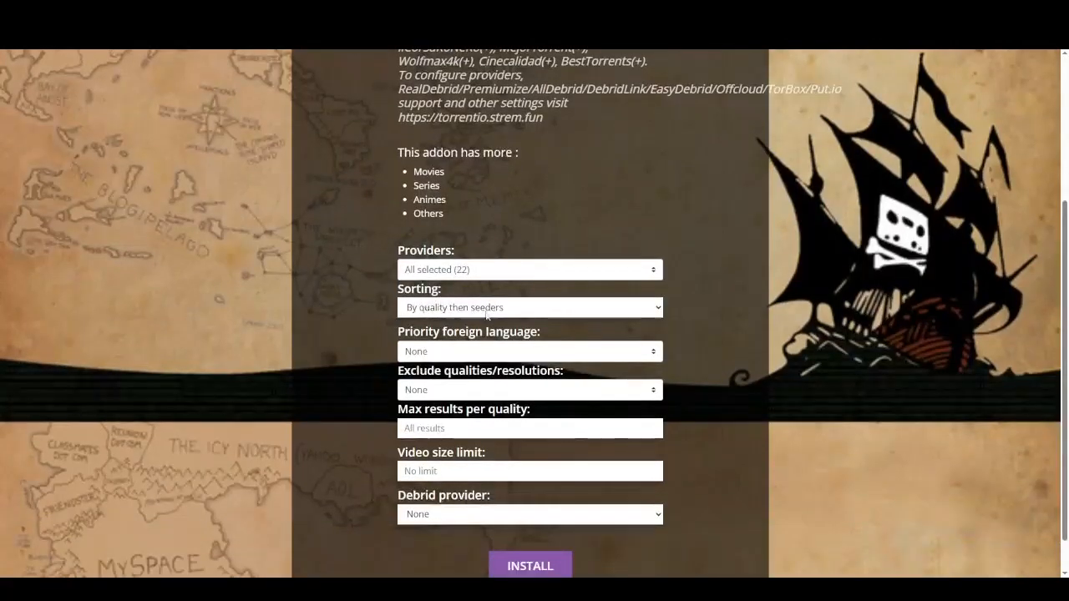
{"action": "mouse_move", "coordinate": [439, 330]}
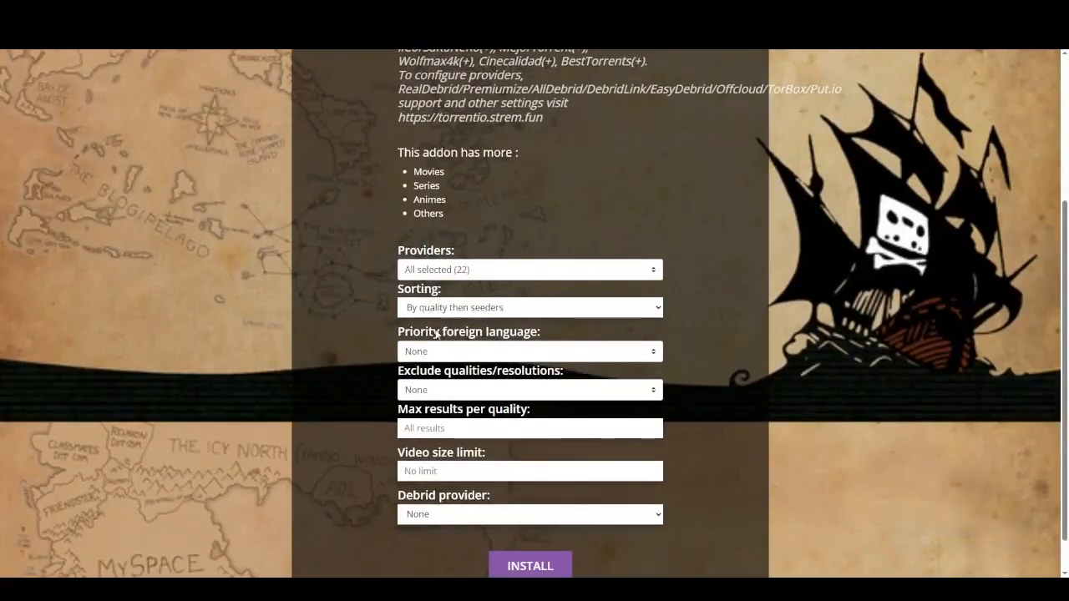
{"action": "scroll", "scroll_direction": "down", "scroll_amount": 3}
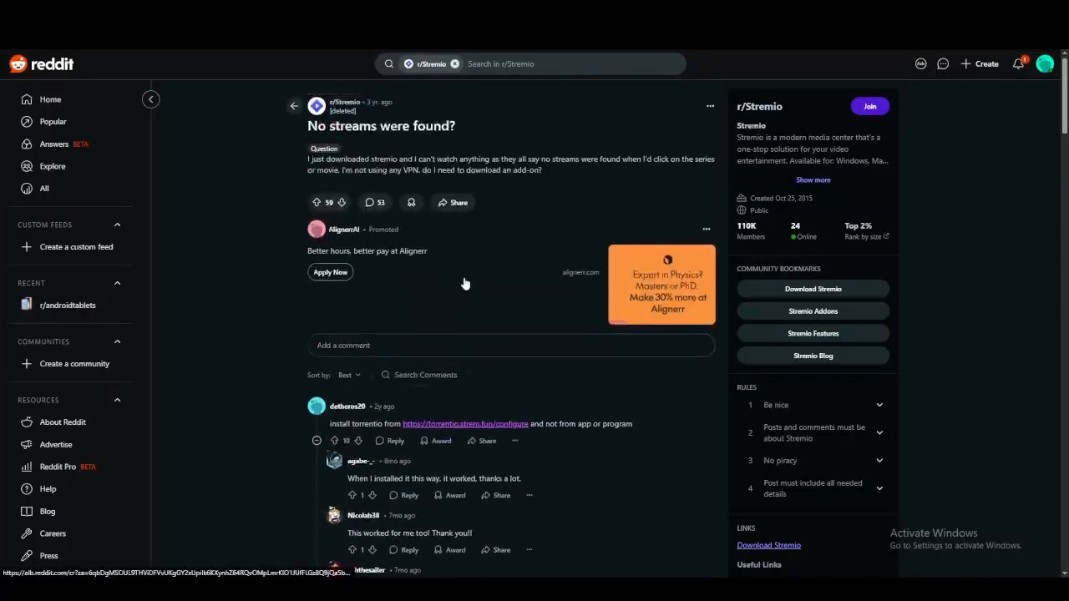
{"action": "mouse_move", "coordinate": [423, 231]}
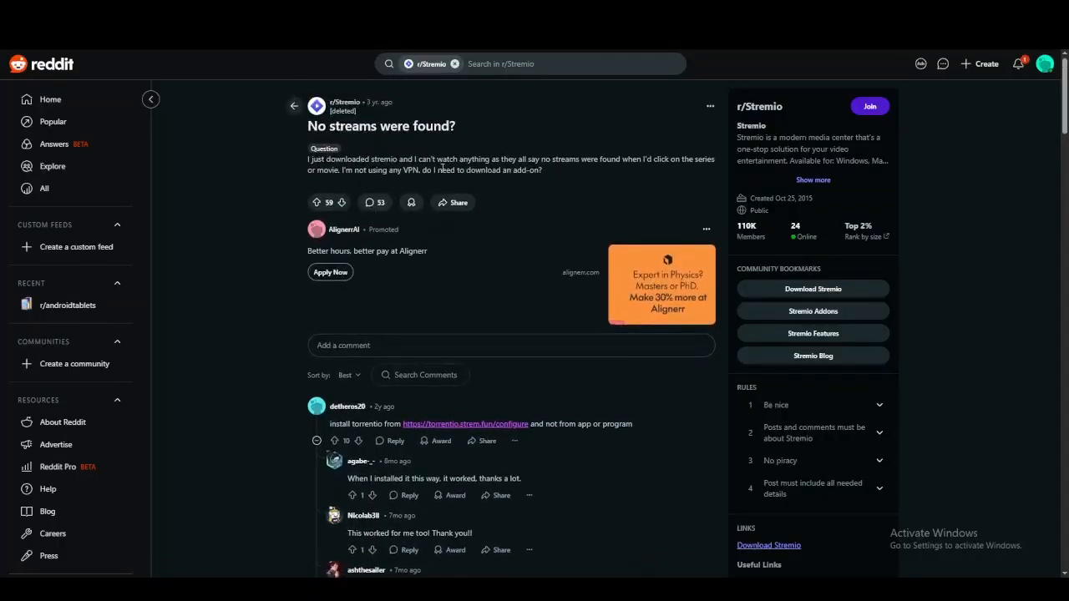
{"action": "mouse_move", "coordinate": [409, 234]}
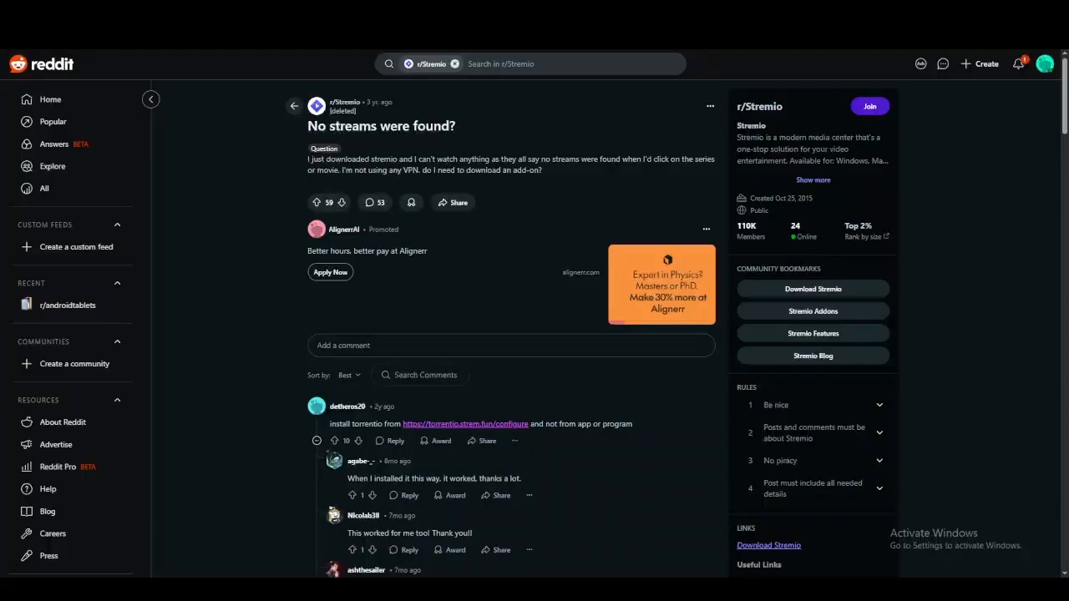
{"action": "mouse_move", "coordinate": [394, 305]}
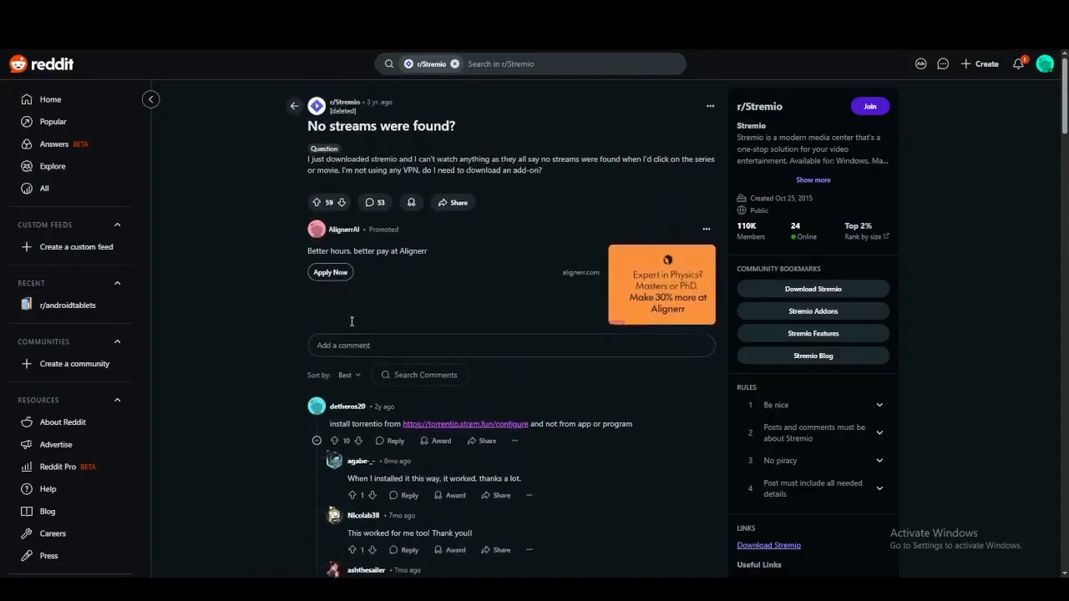
Scroll the reopened thread to review the top comment recommending Torrentio.
{"action": "scroll", "scroll_direction": "down", "scroll_amount": 3}
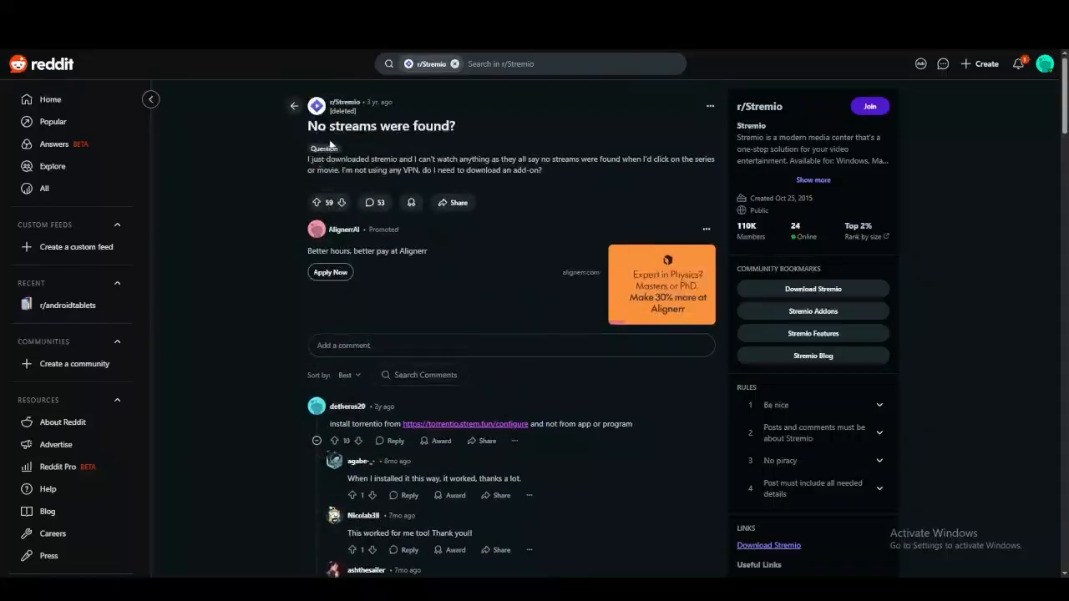
{"action": "mouse_move", "coordinate": [494, 157]}
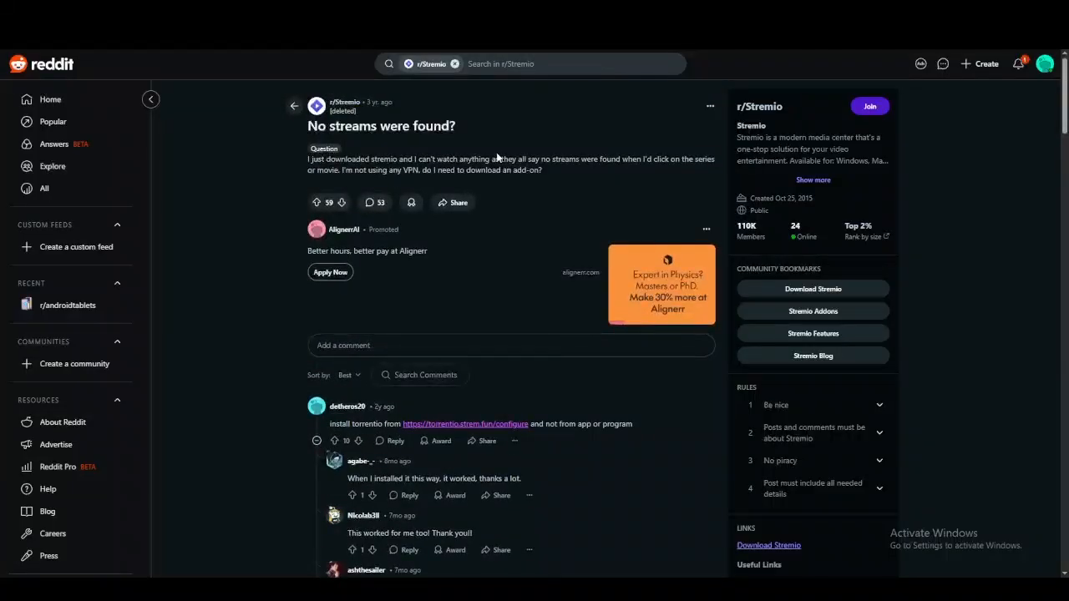